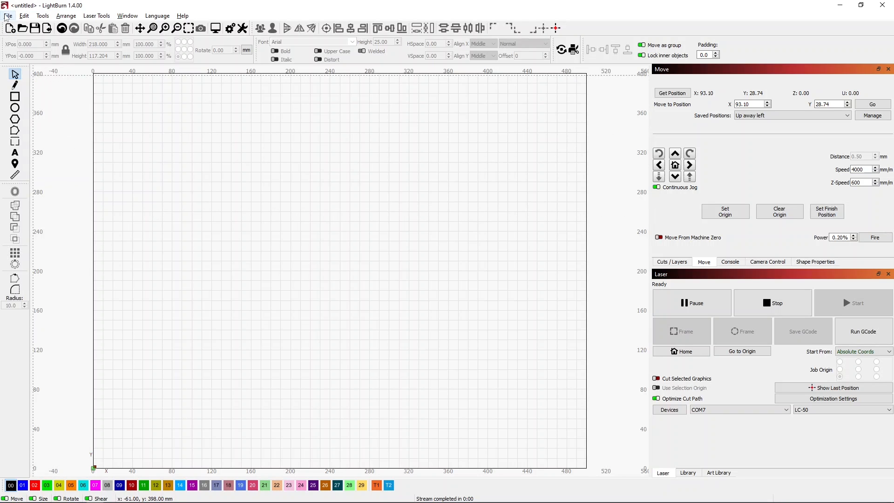
Import the kraken-and-ship image file onto the canvas at the origin via File > Import.
left_click(8, 16)
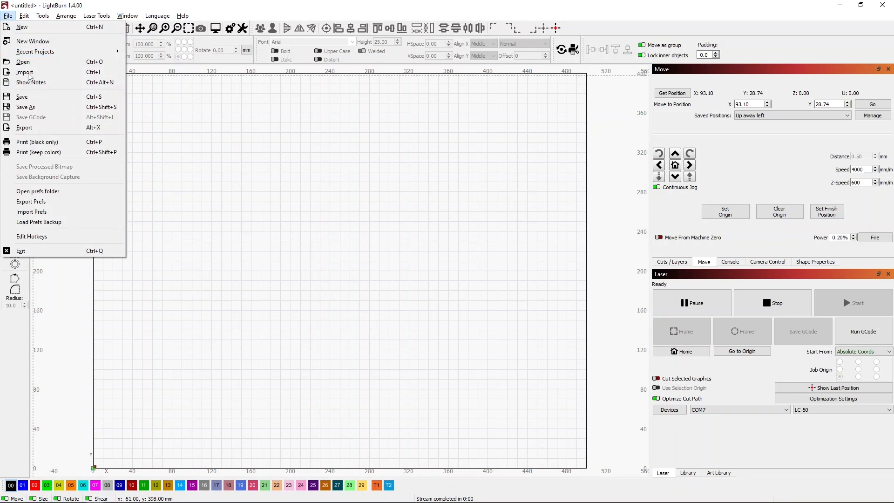
left_click(24, 71)
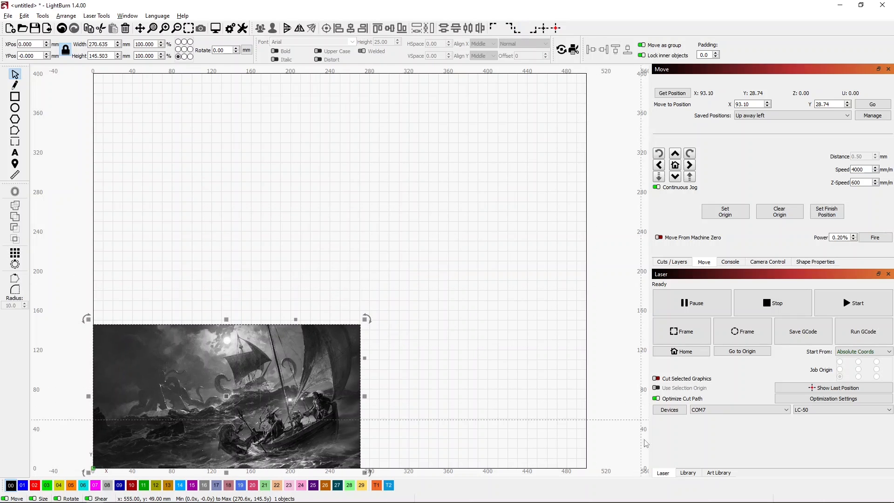
left_click(841, 409)
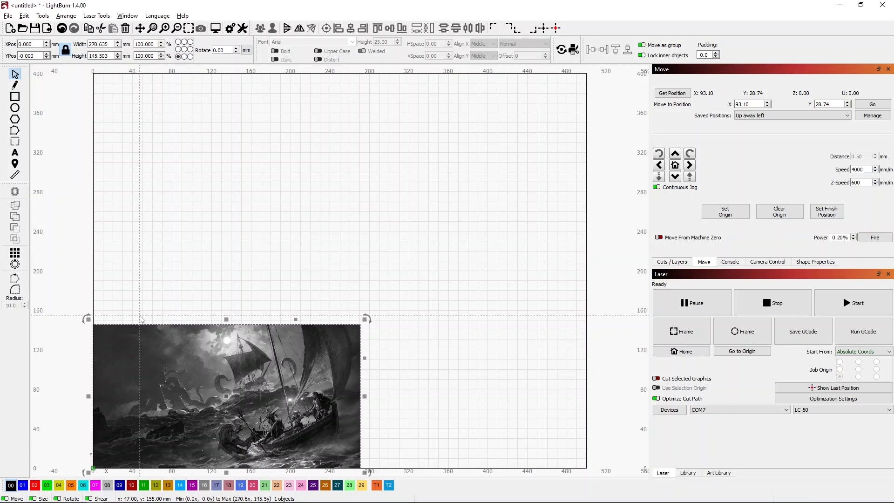
Set the image Width to 109*2, scaling it proportionally to 218 mm wide.
left_click(102, 43)
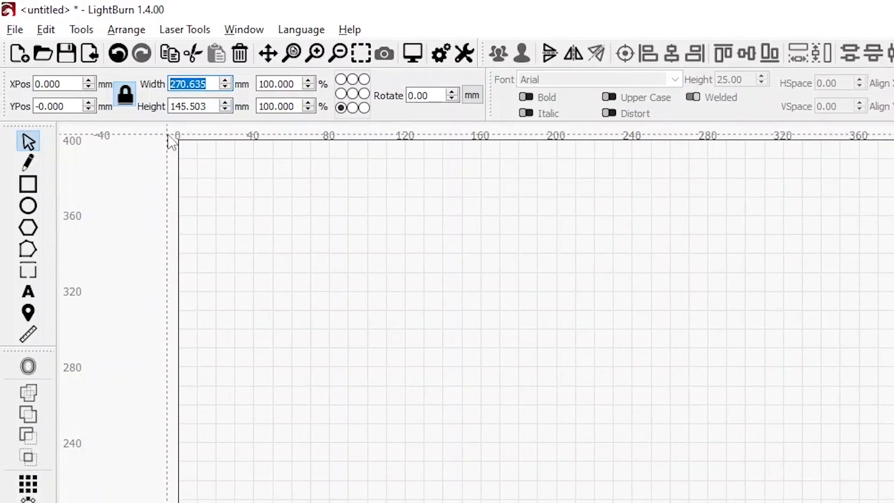
type("109*2")
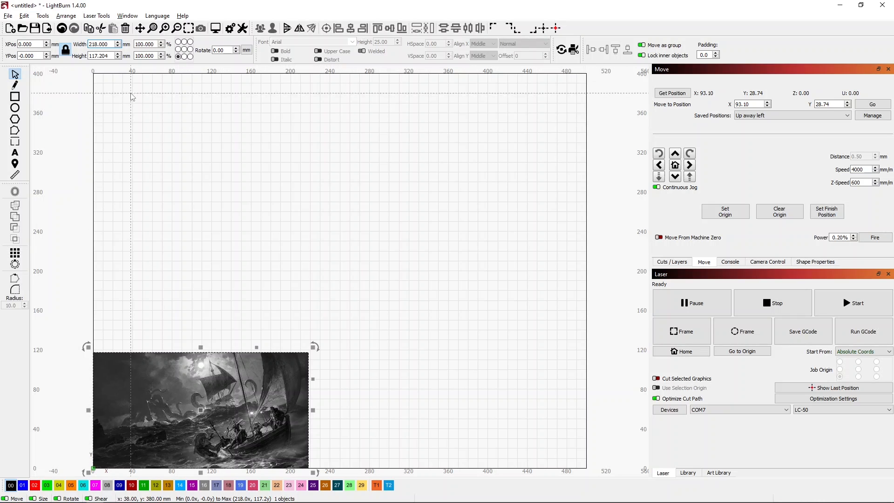
mouse_move(249, 371)
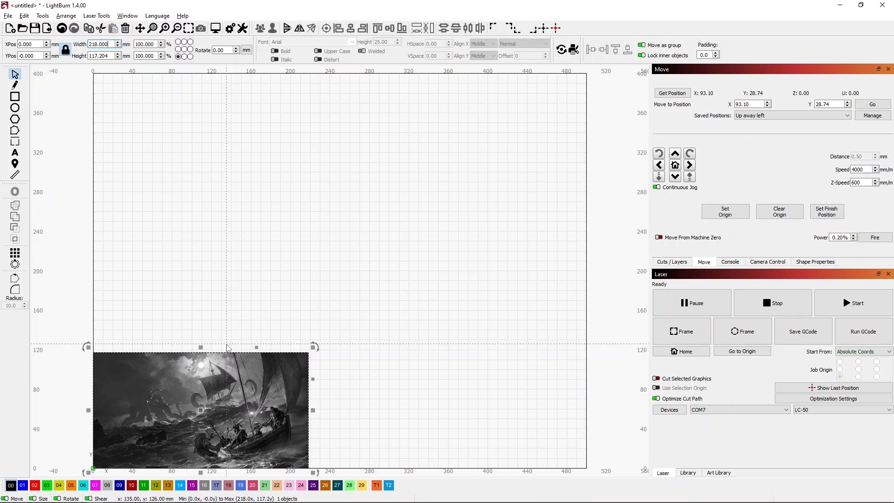
mouse_move(192, 284)
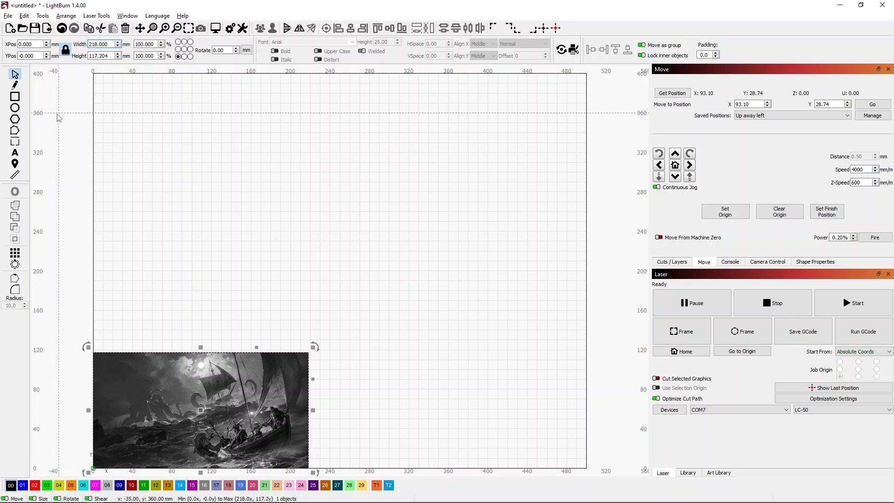
mouse_move(215, 273)
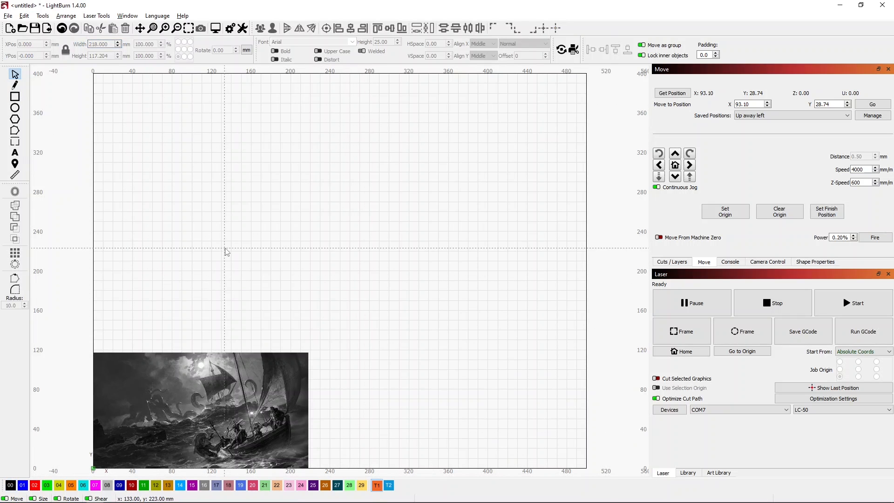
Draw a rectangle at the origin and size it to 218 × 109 mm over the picture.
left_click(15, 96)
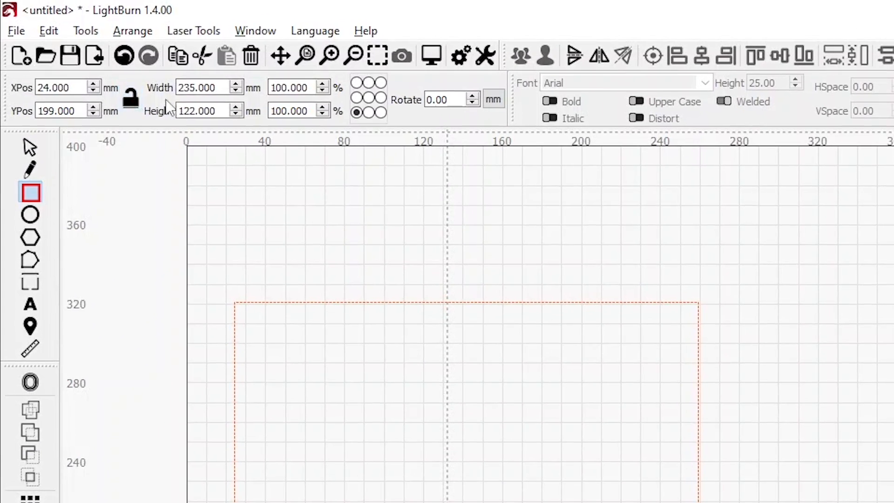
left_click(208, 87)
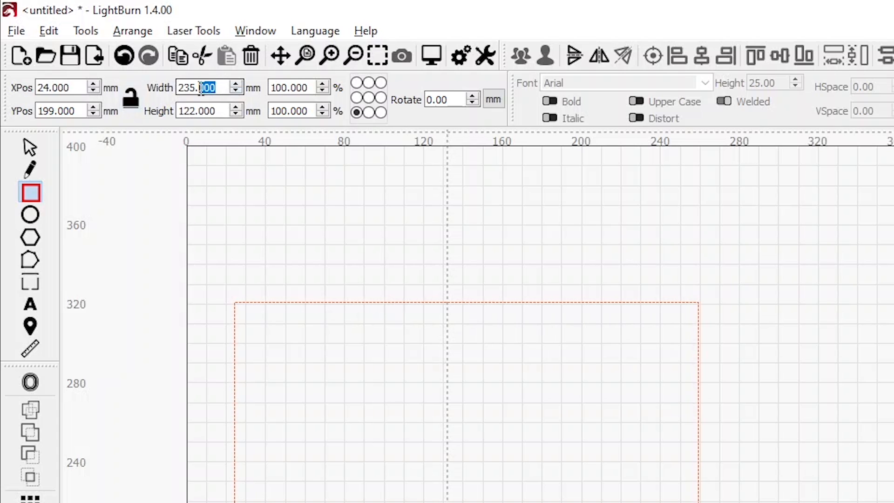
triple_click(205, 87)
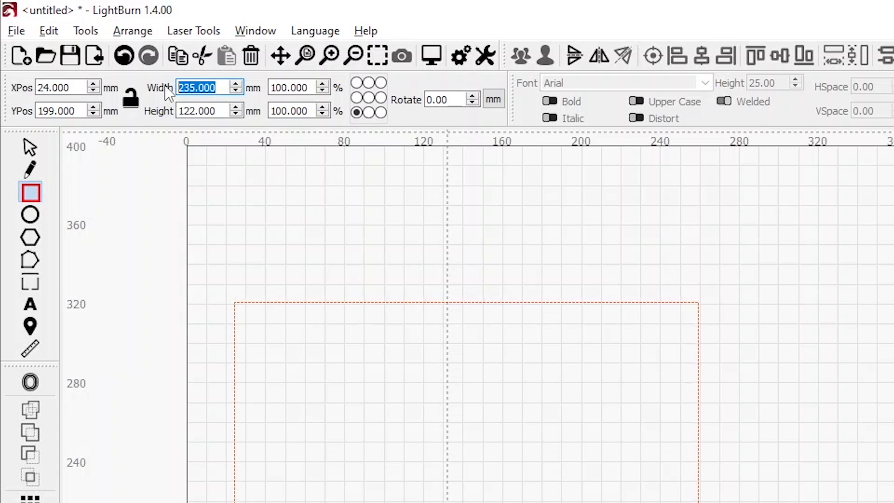
type("109")
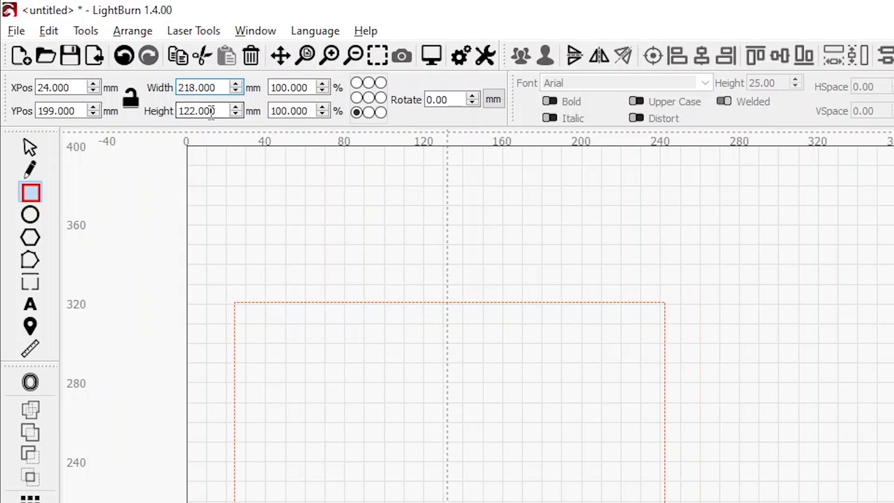
type("109")
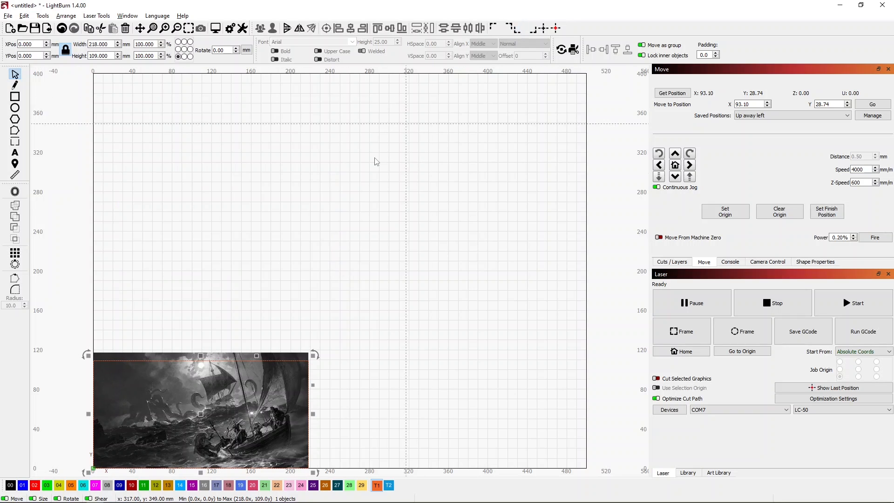
mouse_move(507, 199)
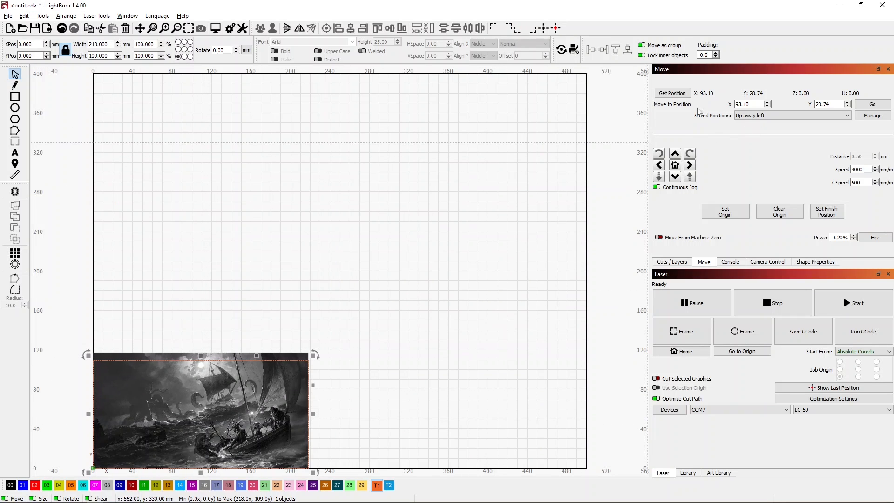
Apply the rectangle as a mask to the kraken picture from the right-click actions.
left_click(188, 28)
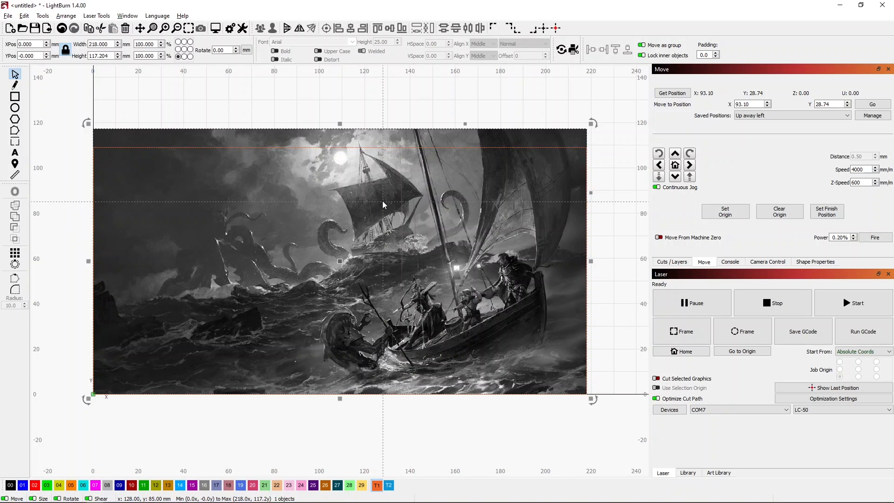
mouse_move(354, 159)
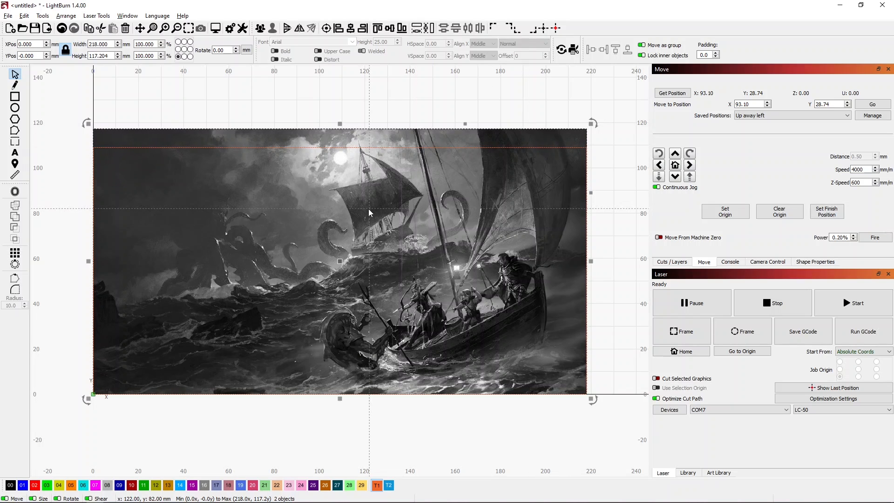
right_click(368, 212)
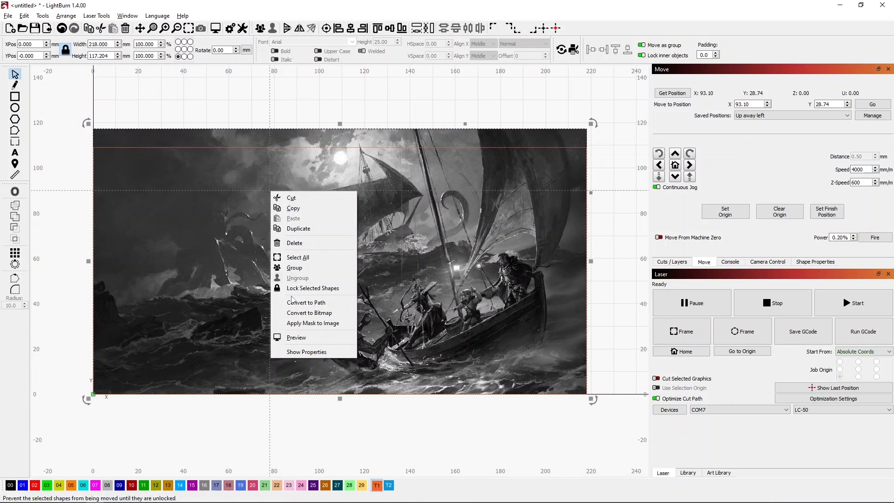
left_click(313, 323)
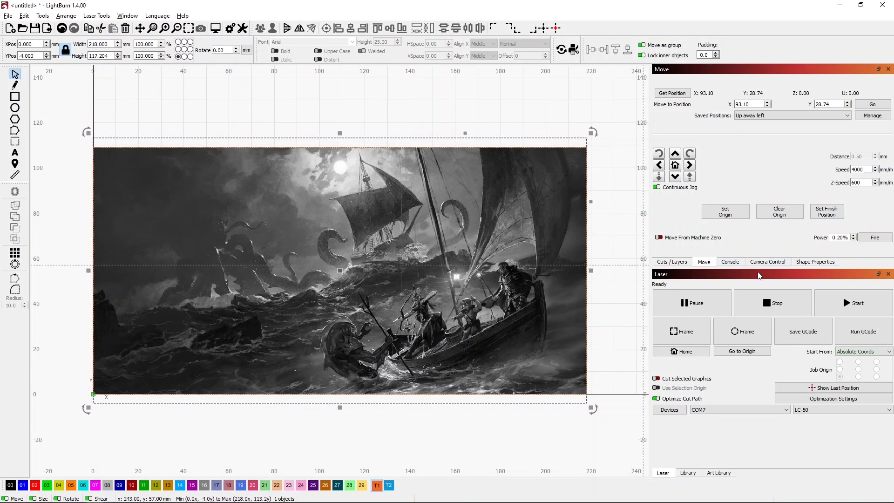
Raise the image Brightness in Shape Properties to 20, then 25.
left_click(814, 261)
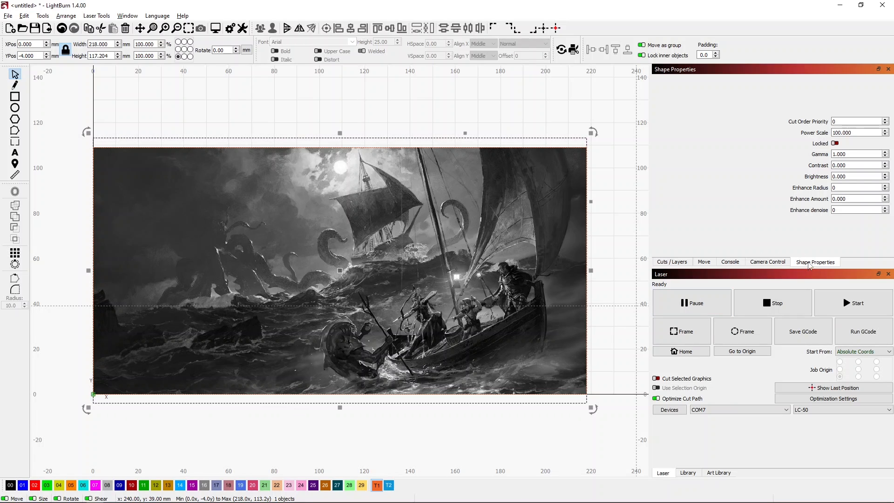
mouse_move(855, 166)
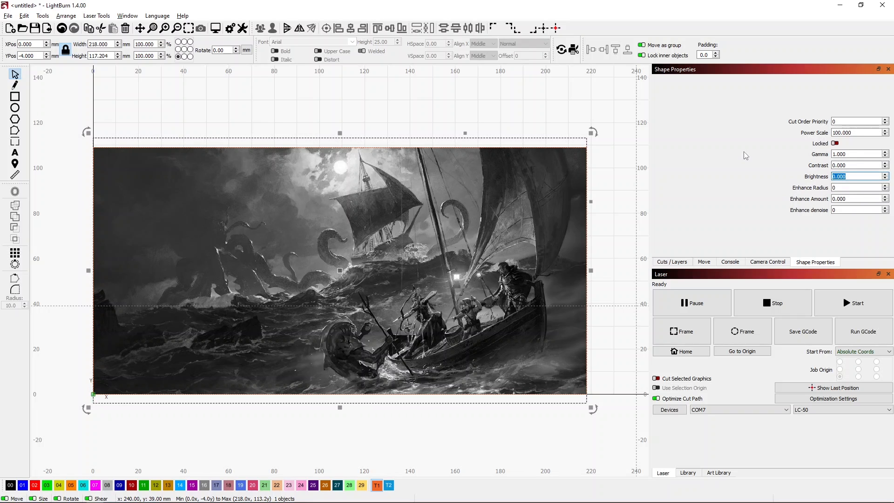
type("20")
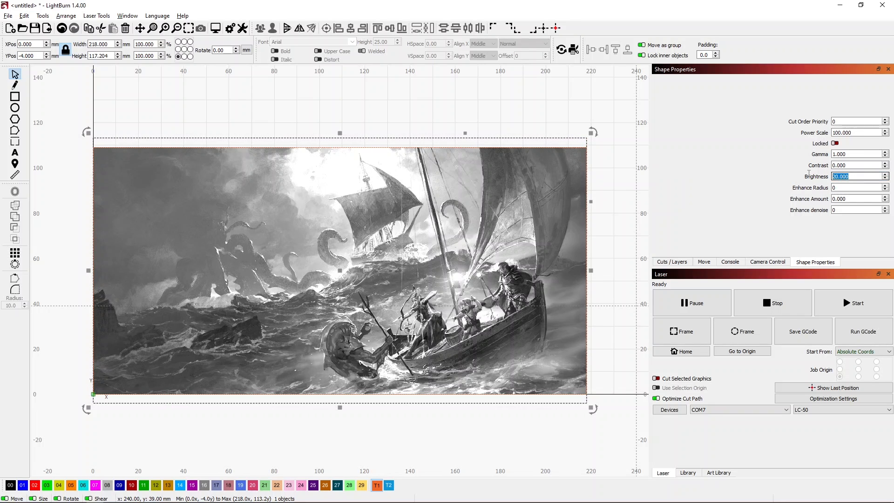
type("25.000")
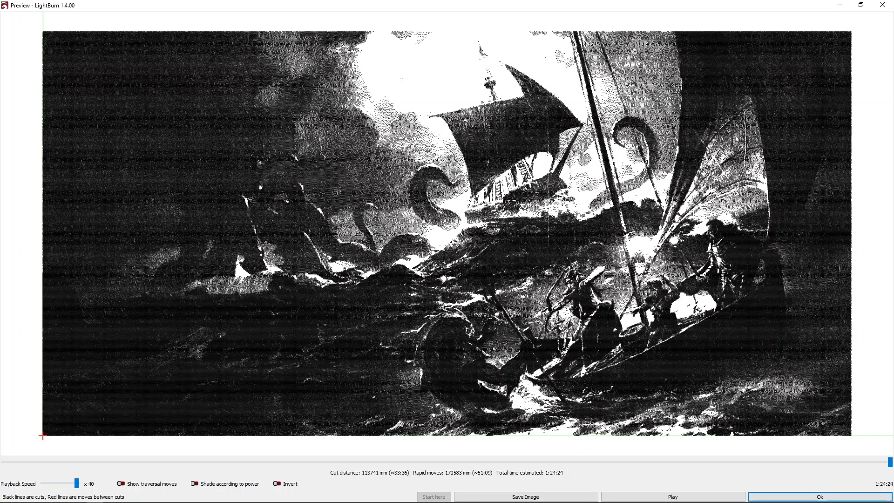
mouse_move(814, 51)
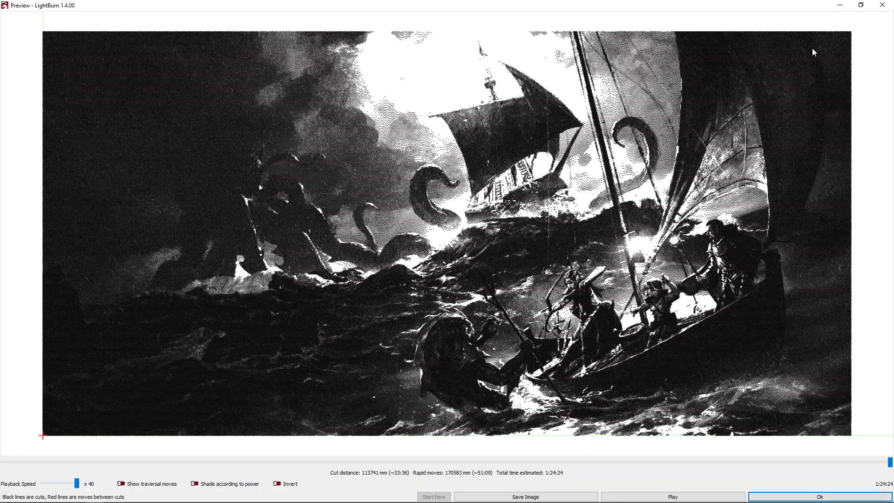
mouse_move(881, 6)
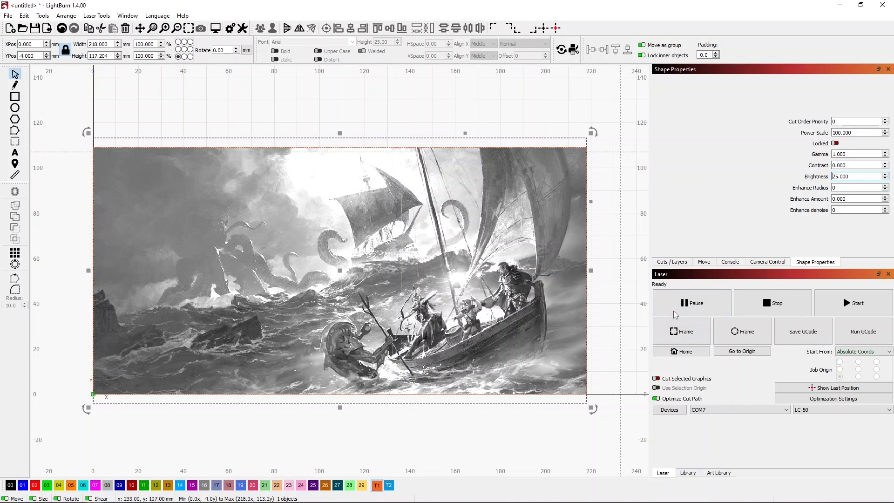
Assign the Tile › TiO2 › Image library preset to the image layer.
left_click(671, 261)
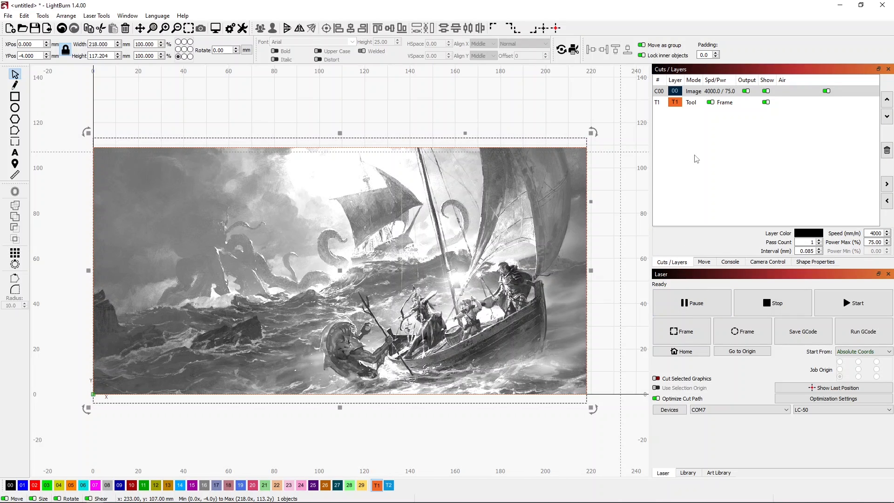
mouse_move(700, 464)
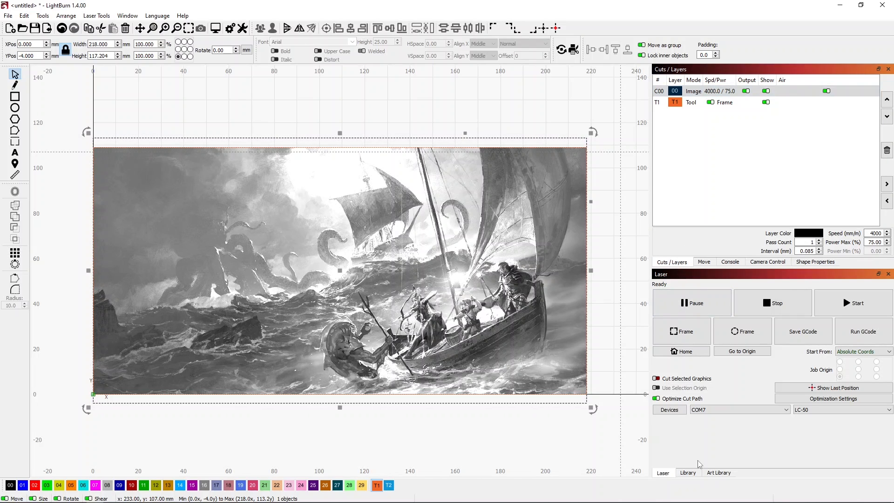
left_click(687, 473)
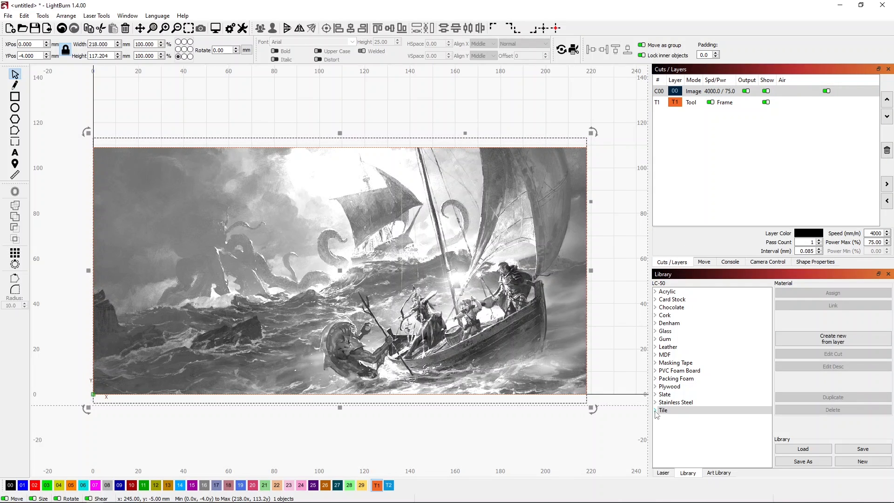
left_click(663, 410)
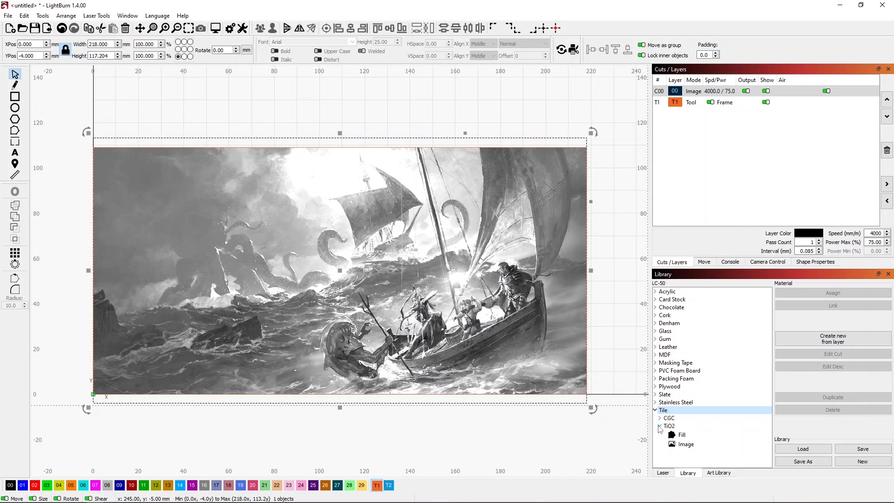
left_click(686, 443)
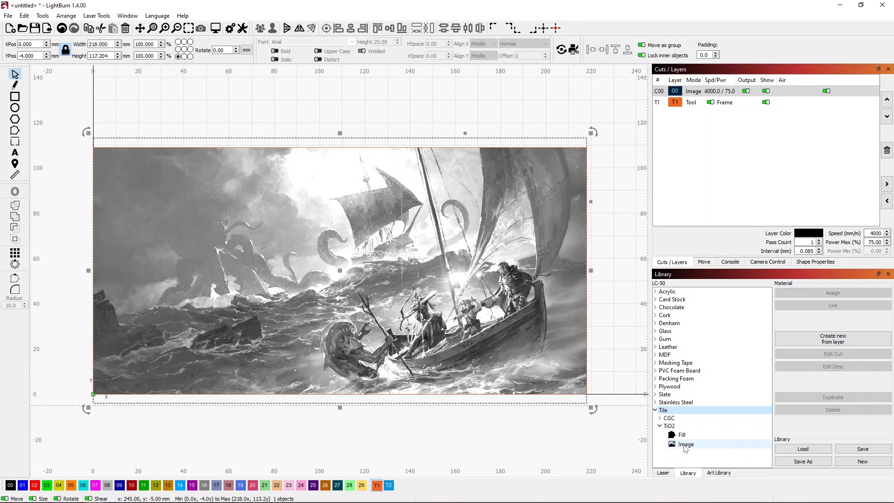
left_click(686, 444)
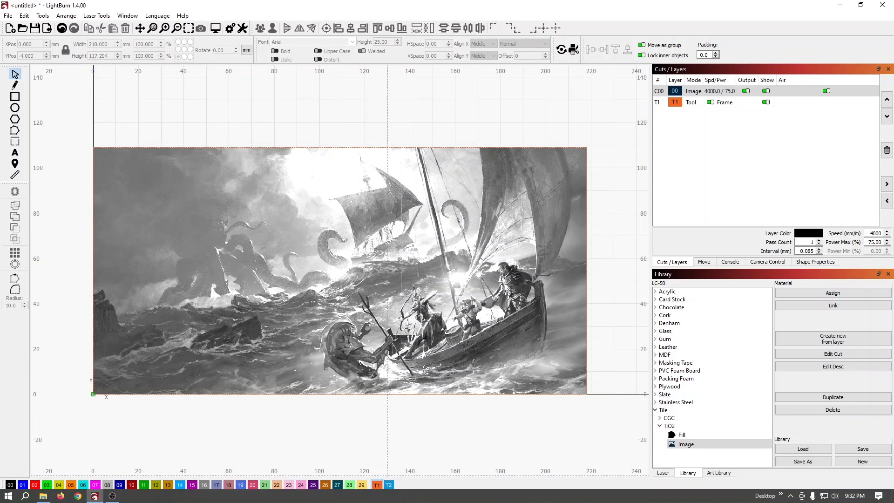
Set Start From to Current Position and Job Origin to the bottom-left corner.
left_click(662, 472)
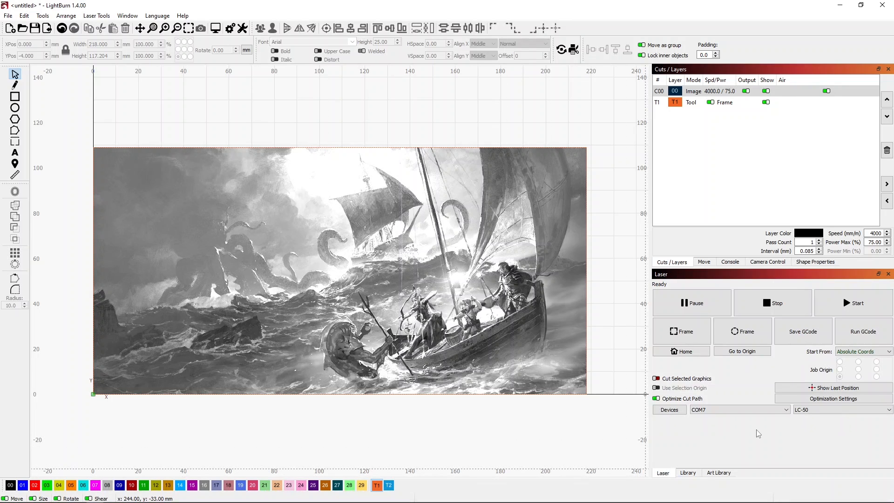
left_click(887, 351)
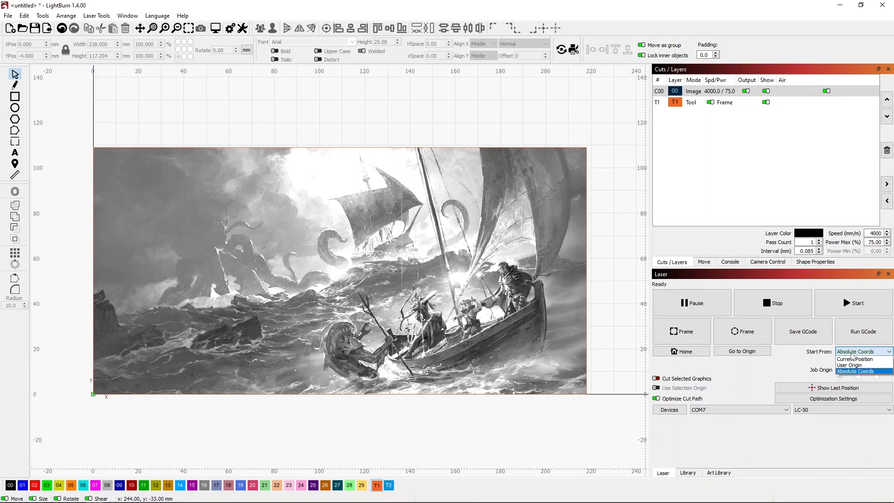
left_click(855, 359)
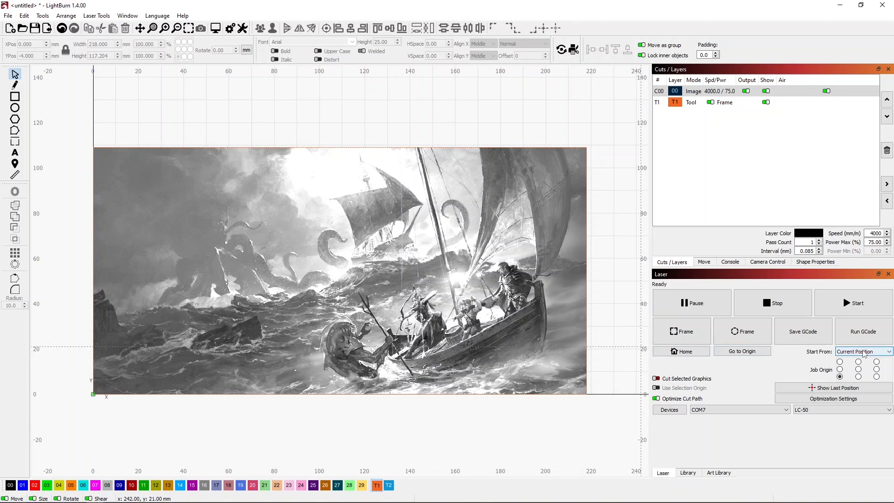
left_click(839, 377)
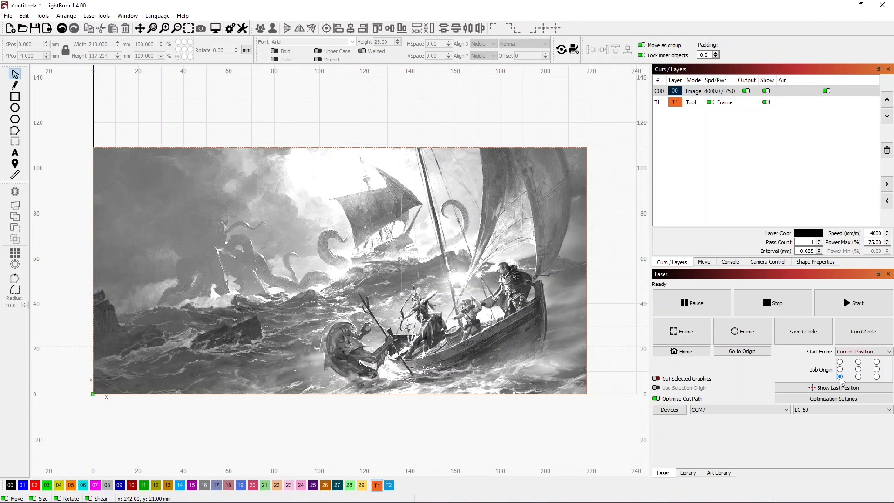
left_click(840, 376)
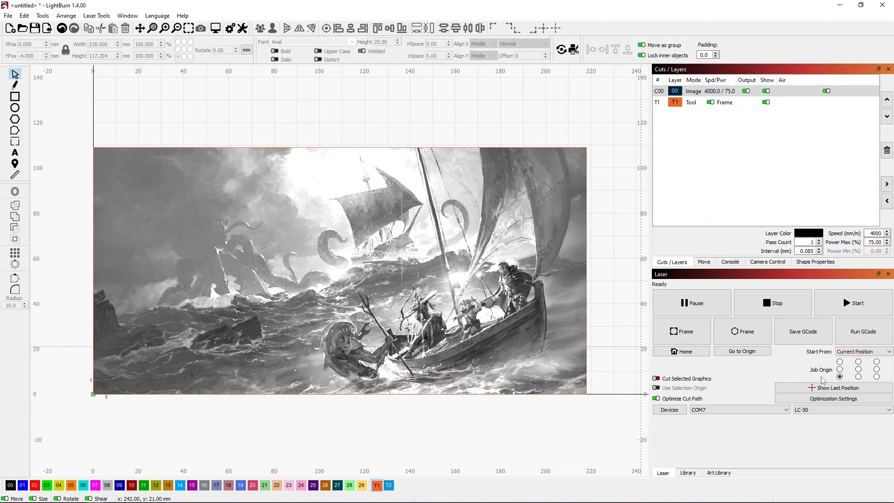